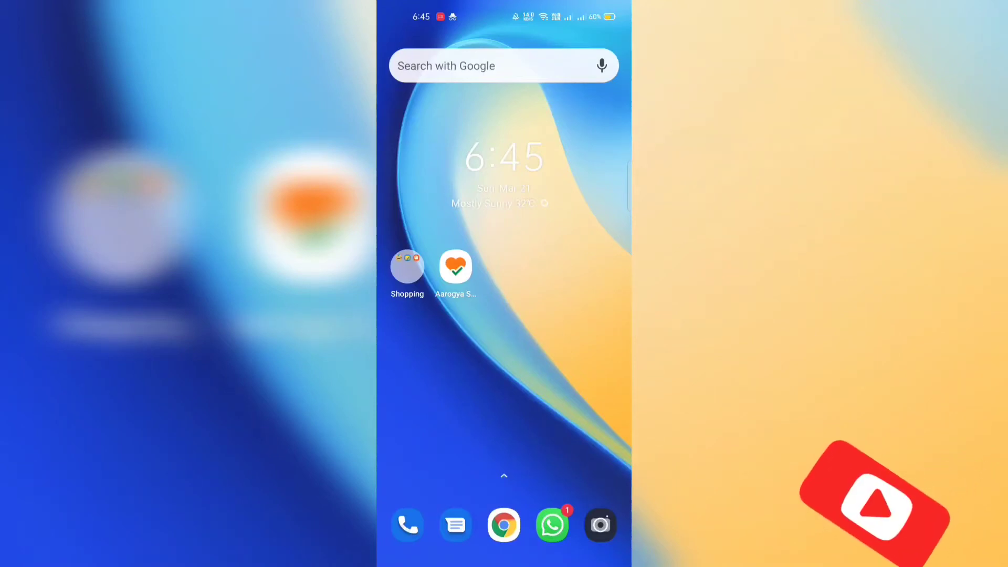
- Launch Aarogya Setu and fill the Vaccination login with the ten-digit mobile number
left_click(455, 266)
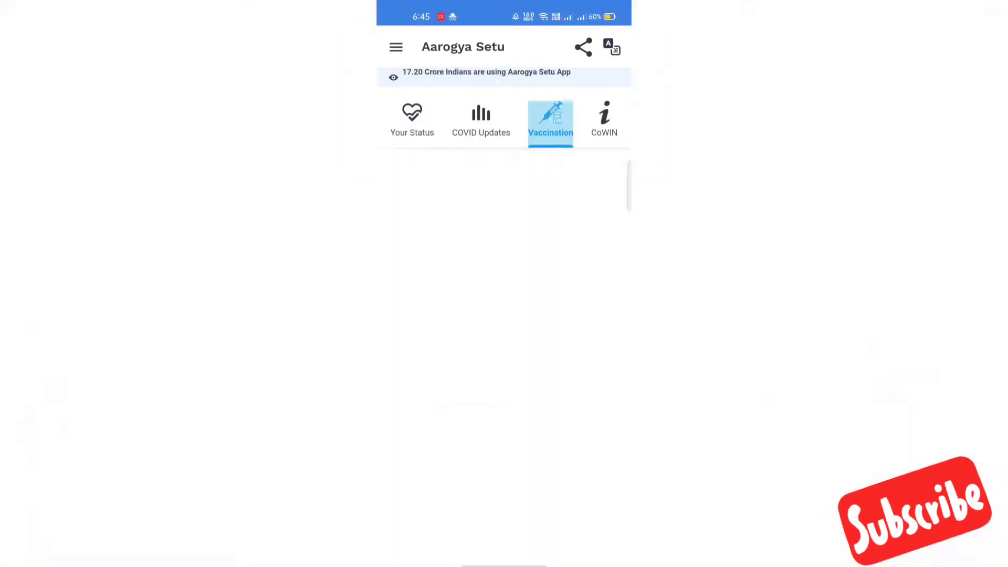
left_click(550, 122)
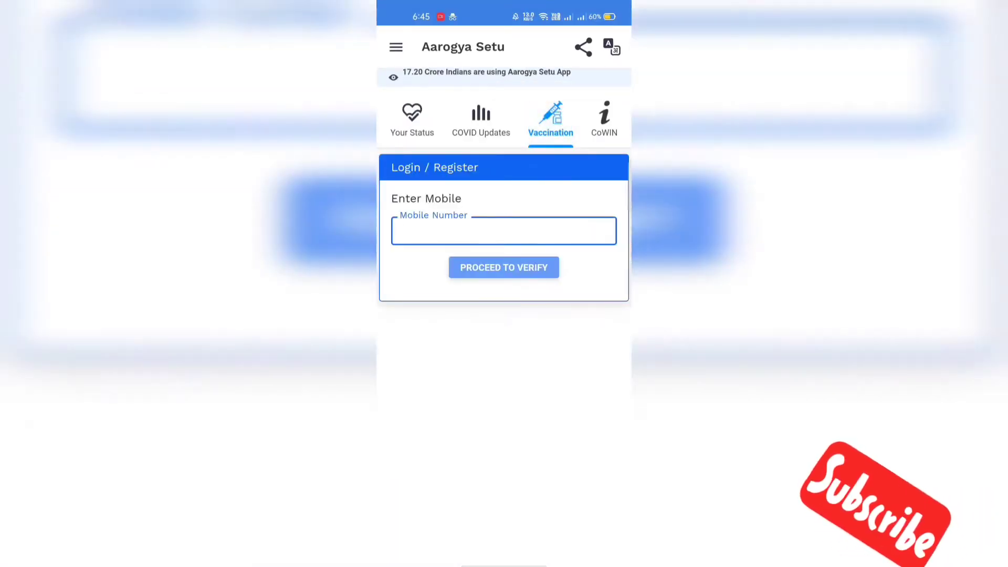
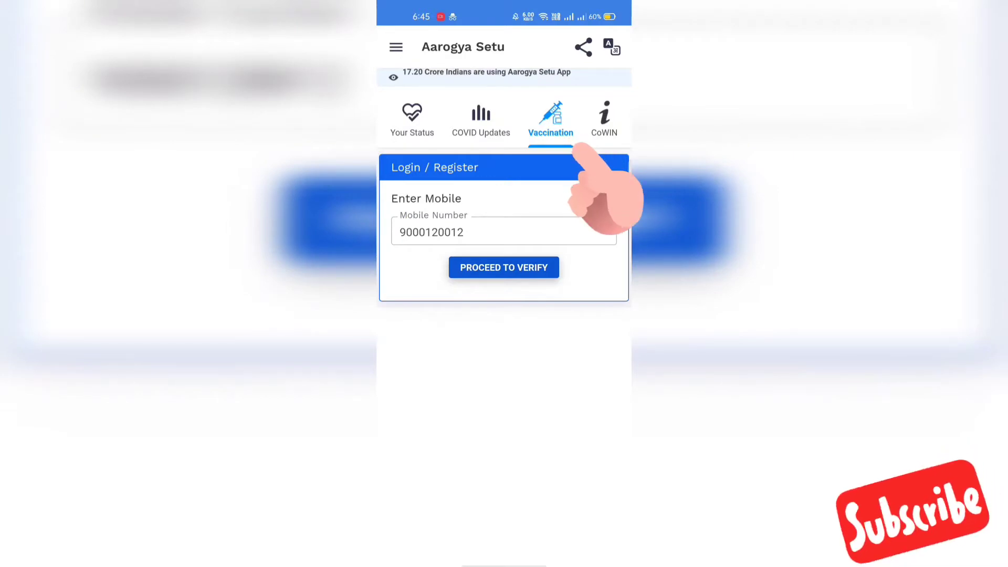
left_click(503, 268)
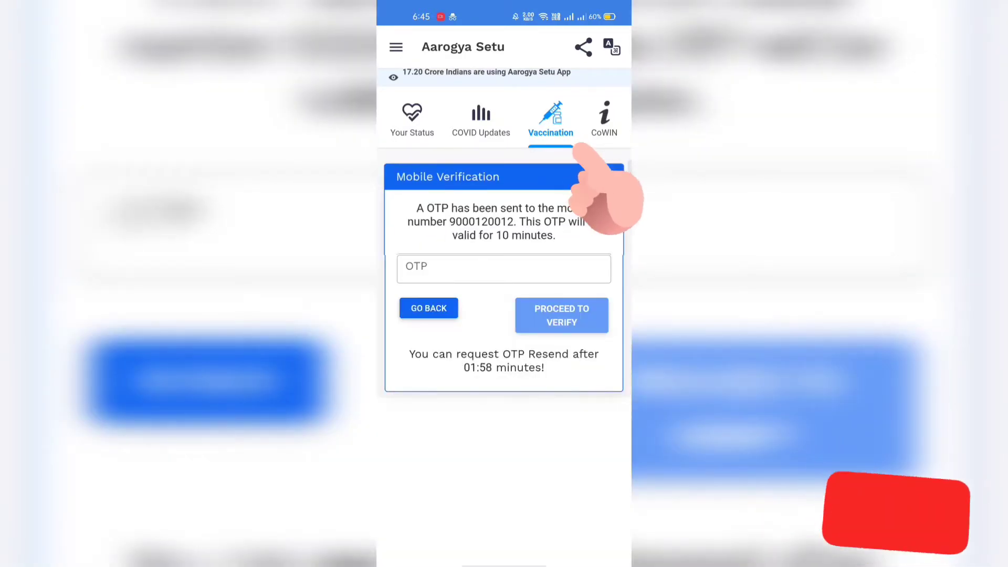
left_click(503, 269)
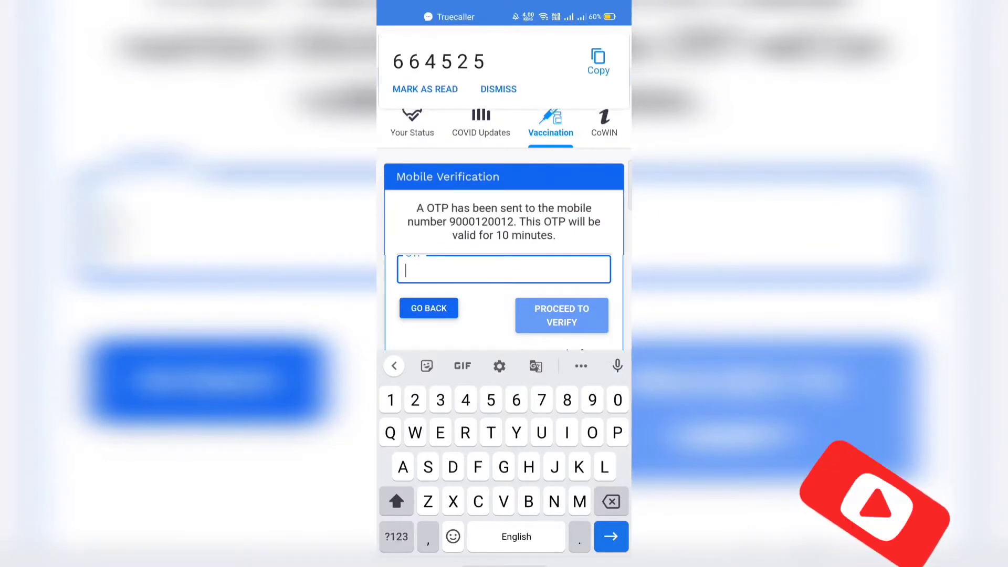
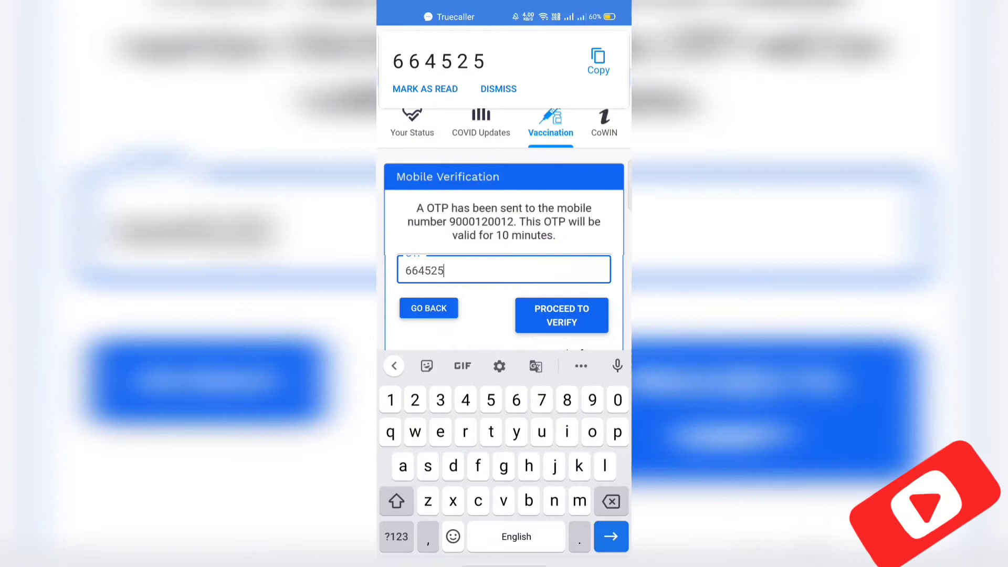
left_click(561, 315)
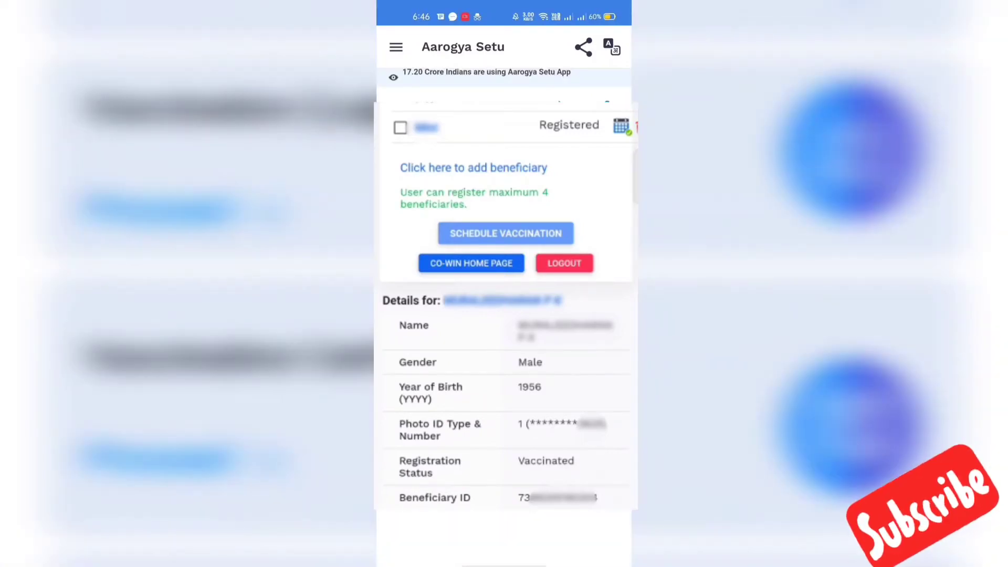
- Reach the CoWIN Download Certificate form and start the beneficiary reference ID field
left_click(604, 119)
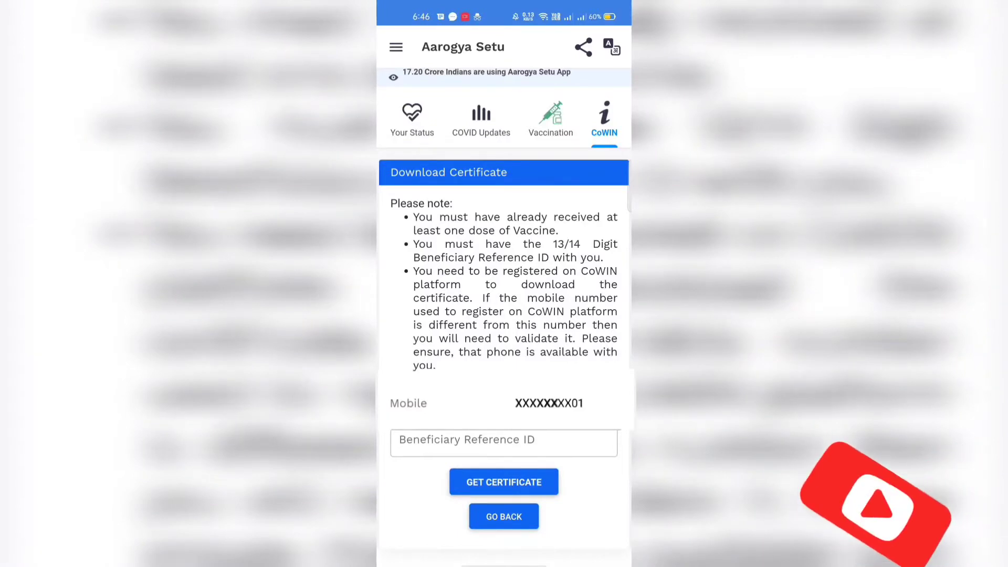
left_click(503, 443)
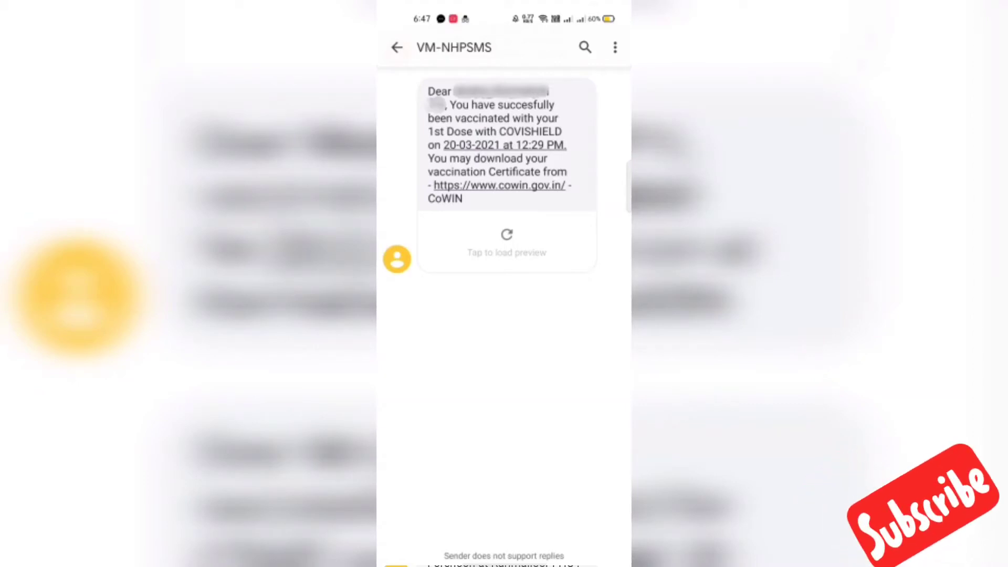
- Submit the beneficiary reference ID with Get Certificate, landing in Chrome for the PDF
scroll("up", 3)
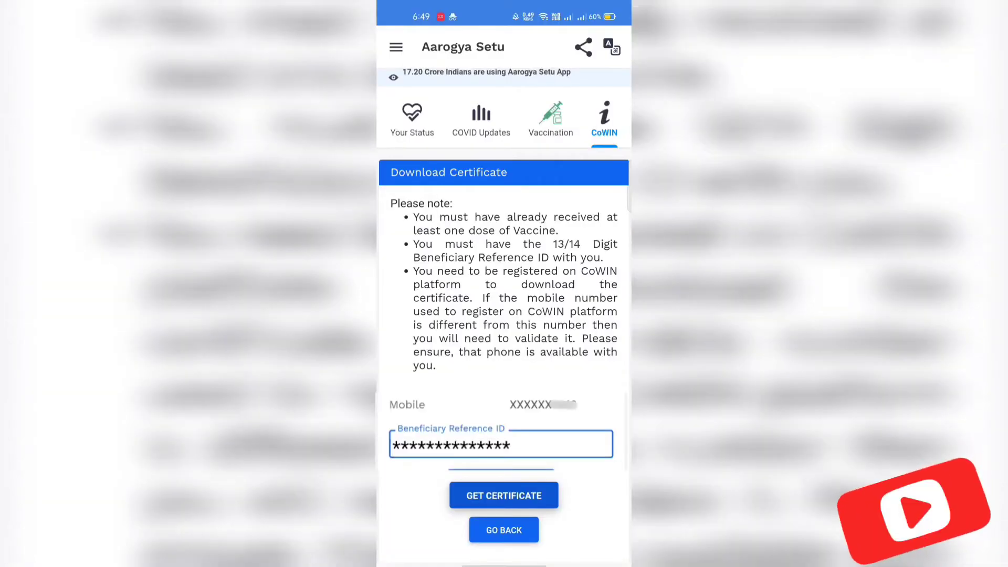
left_click(499, 443)
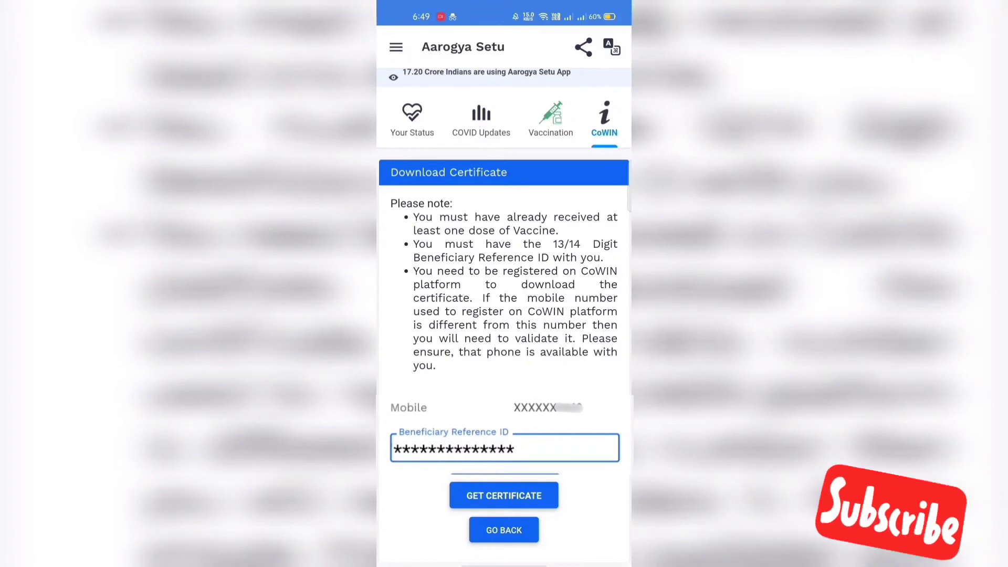
left_click(503, 494)
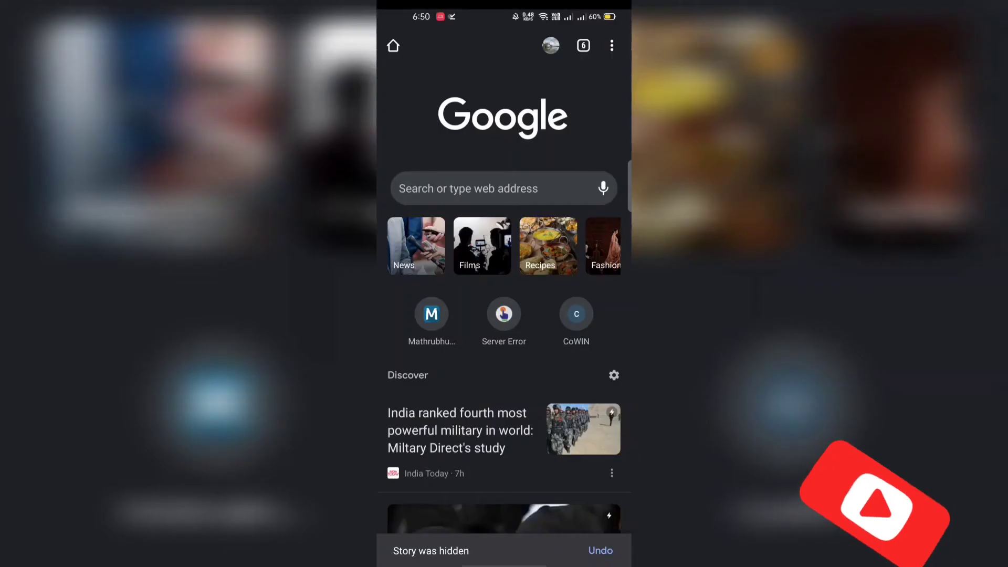
- Leave Chrome and return to the phone's home screen
left_click(574, 314)
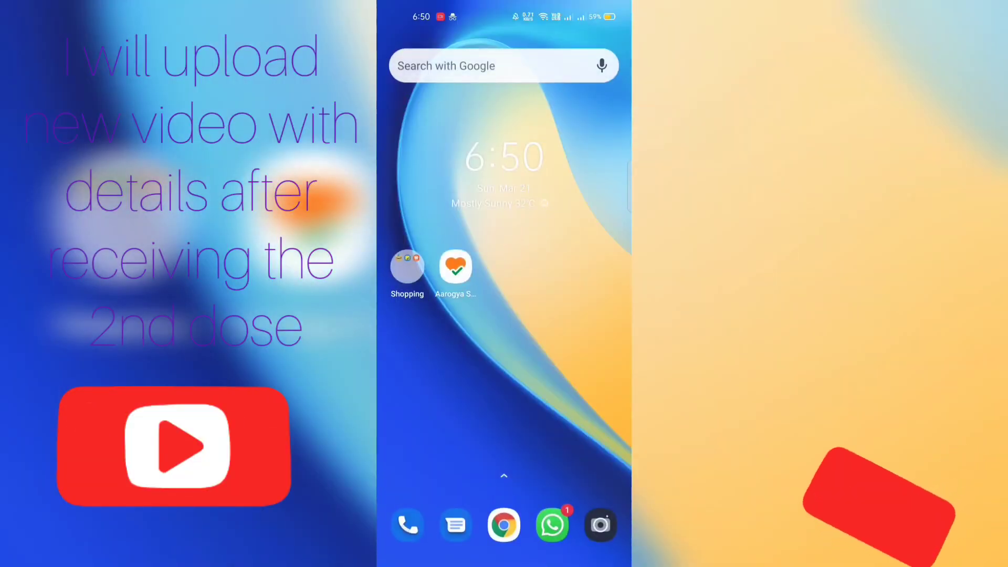
- Reopen Aarogya Setu and reach the CoWIN Vaccination Dashboard
left_click(455, 266)
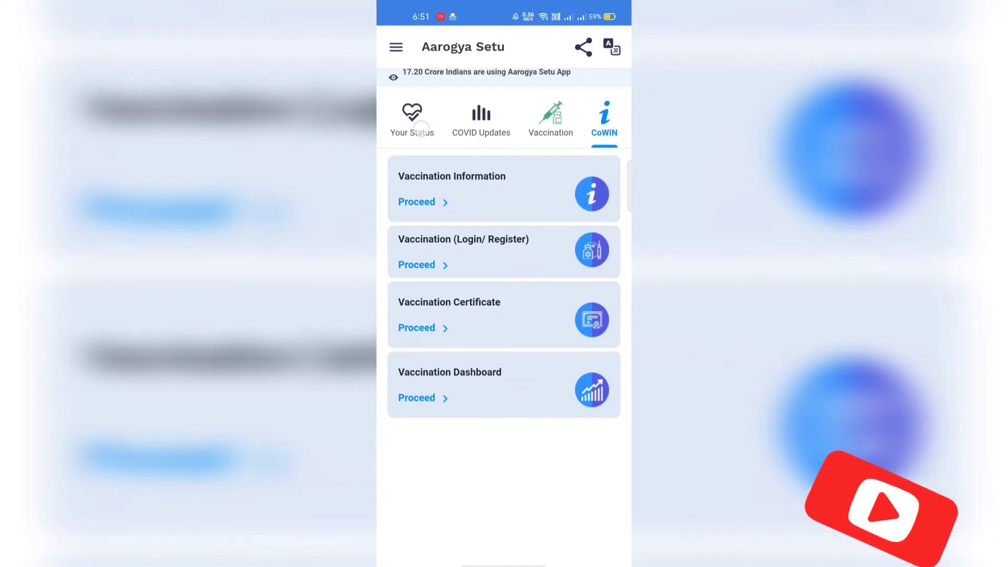
left_click(411, 119)
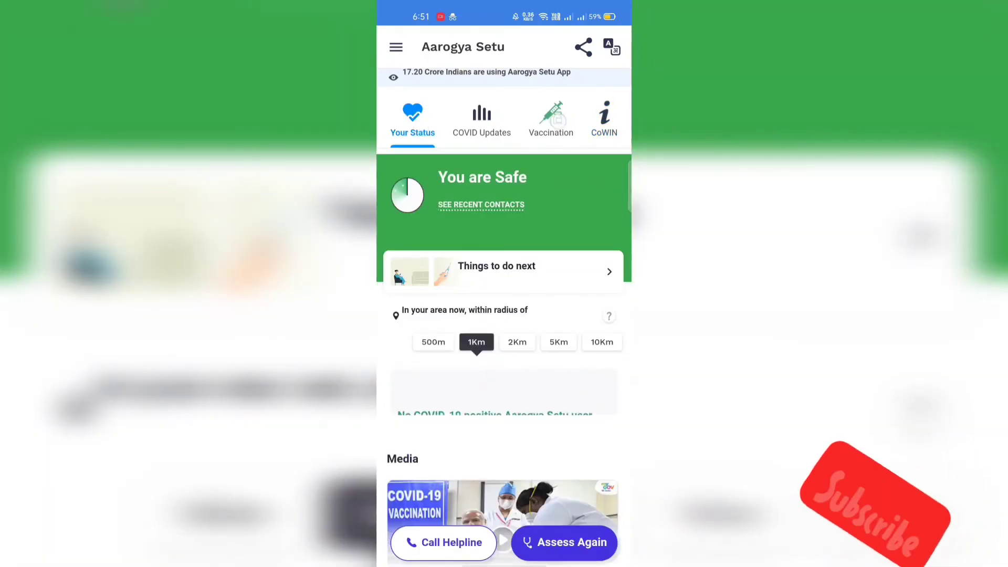
left_click(603, 119)
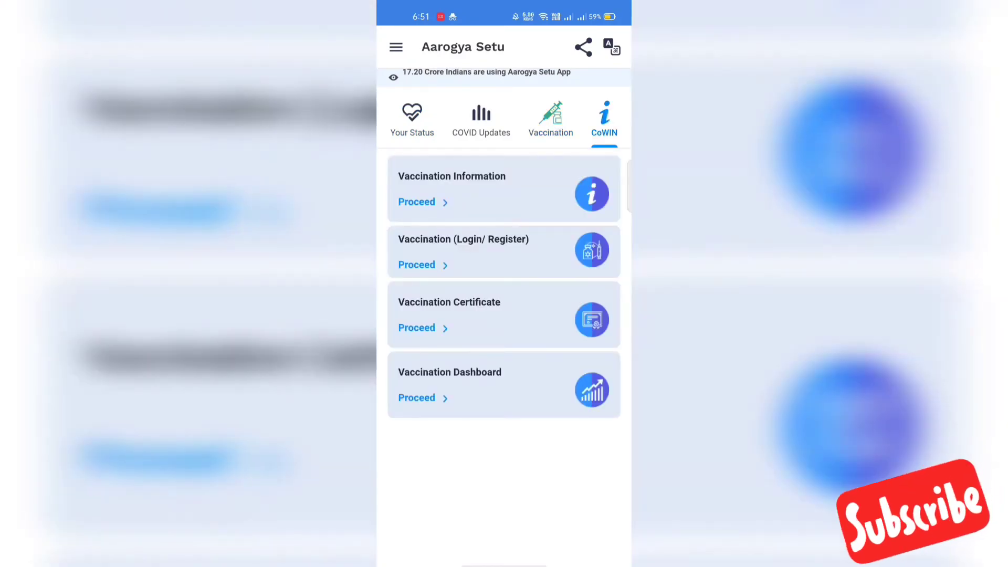
left_click(417, 397)
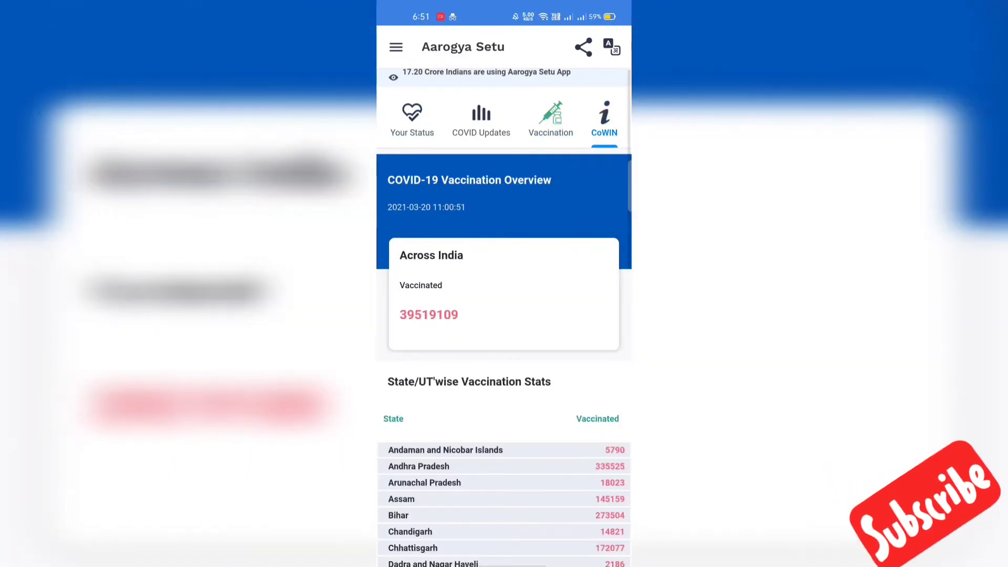
- Follow 'Click for detailed insights' to the national CoWIN statistics charts in the browser
scroll("down", 3)
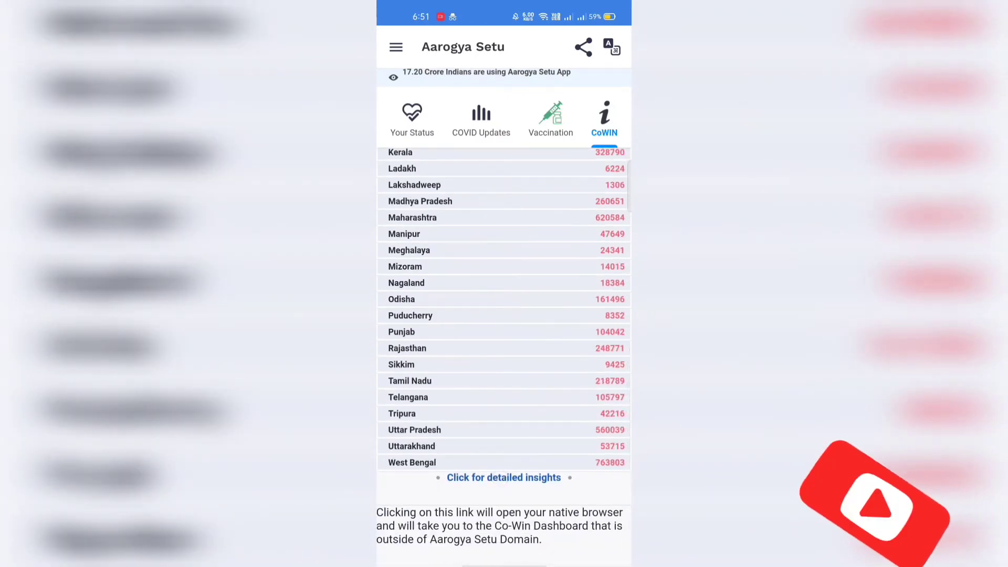
left_click(503, 477)
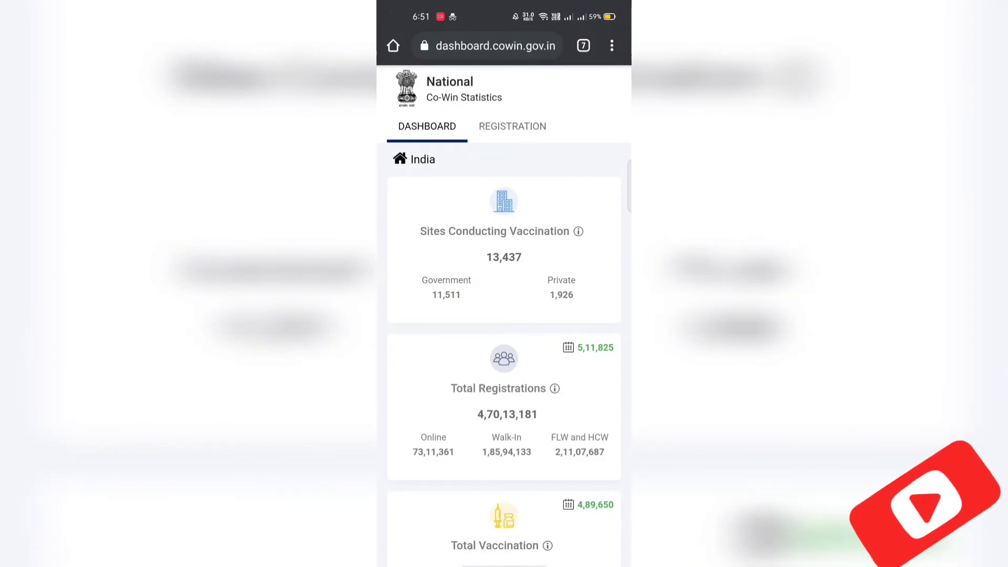
scroll("down", 3)
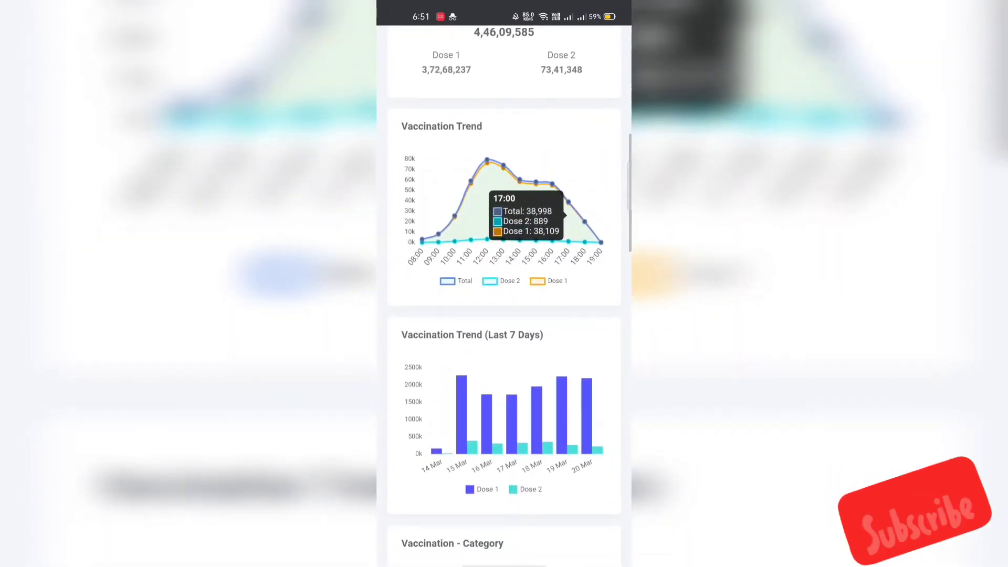